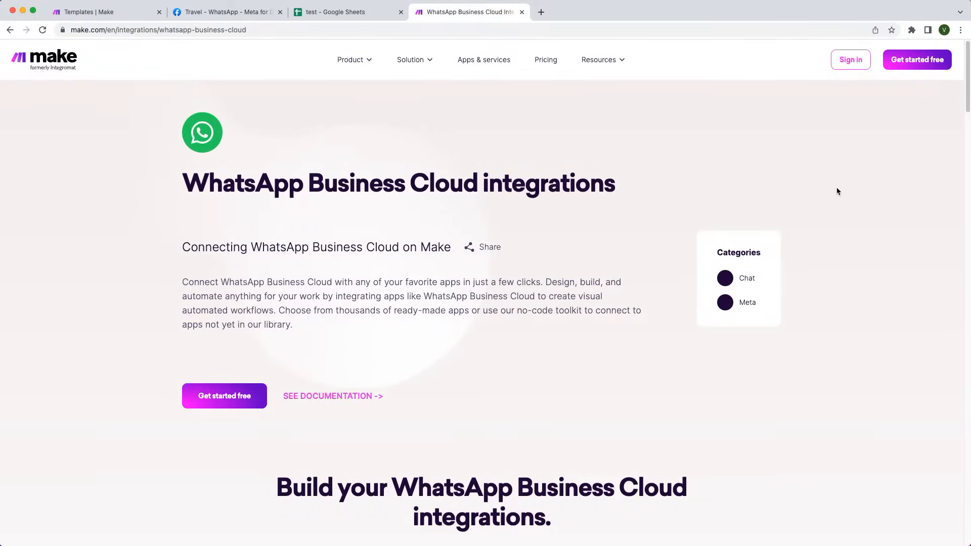
- Scroll down the WhatsApp Business Cloud integrations page toward the Get started free button
scroll(down, 3)
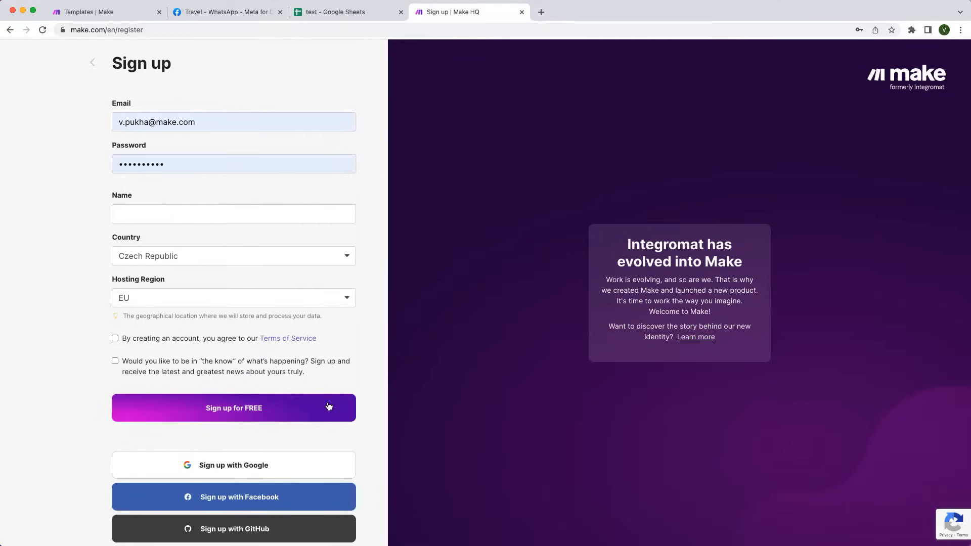
- Submit the sign-up form and filter the template gallery to WhatsApp Business Cloud templates
click(234, 407)
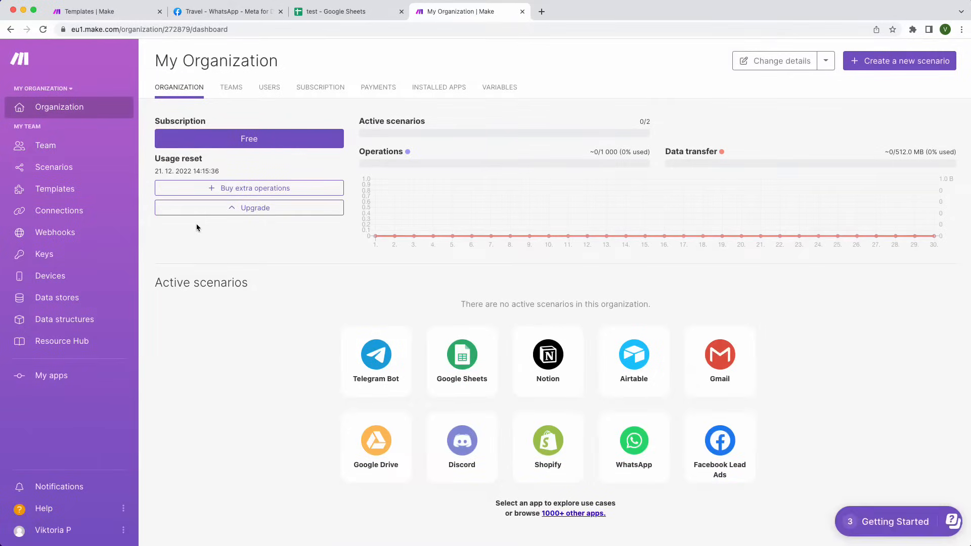
mouse_move(55, 189)
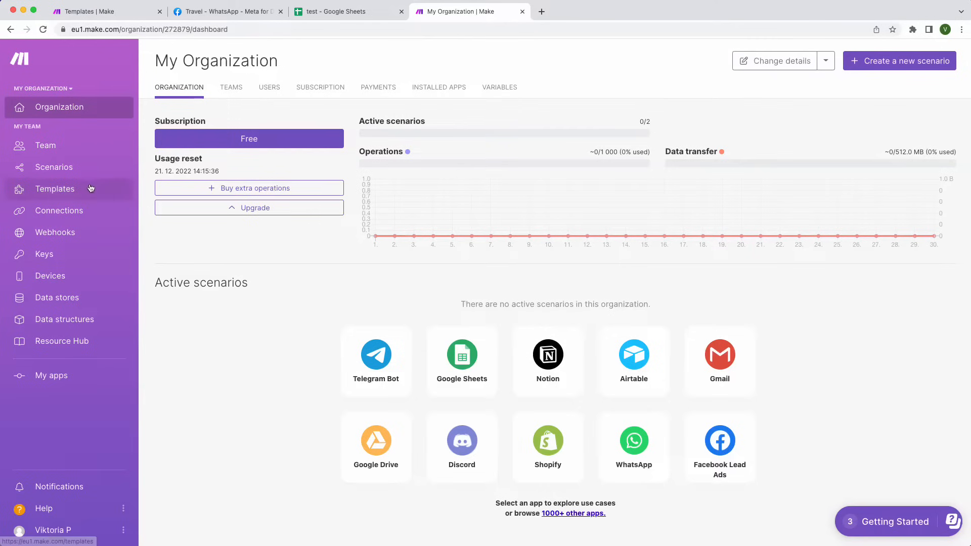
click(55, 188)
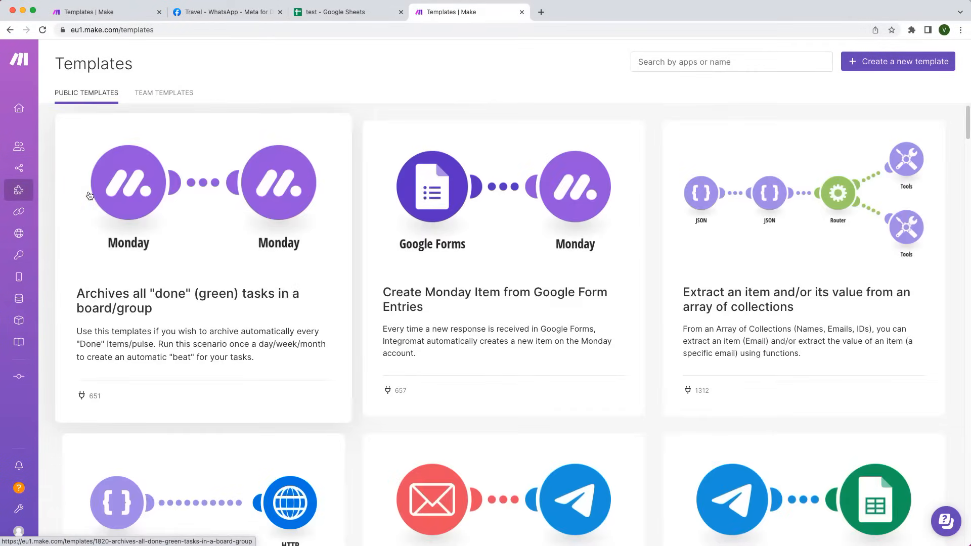
click(730, 61)
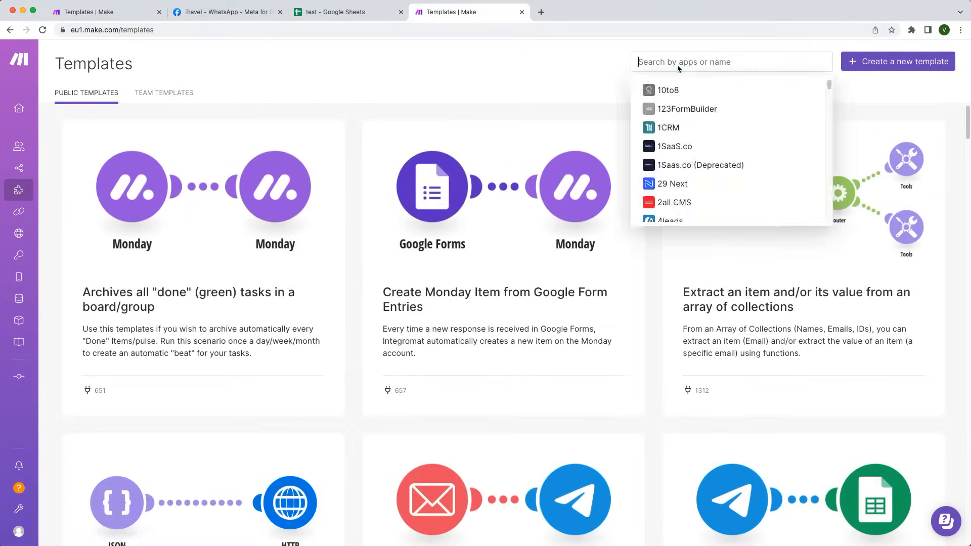
text(WhatsApp)
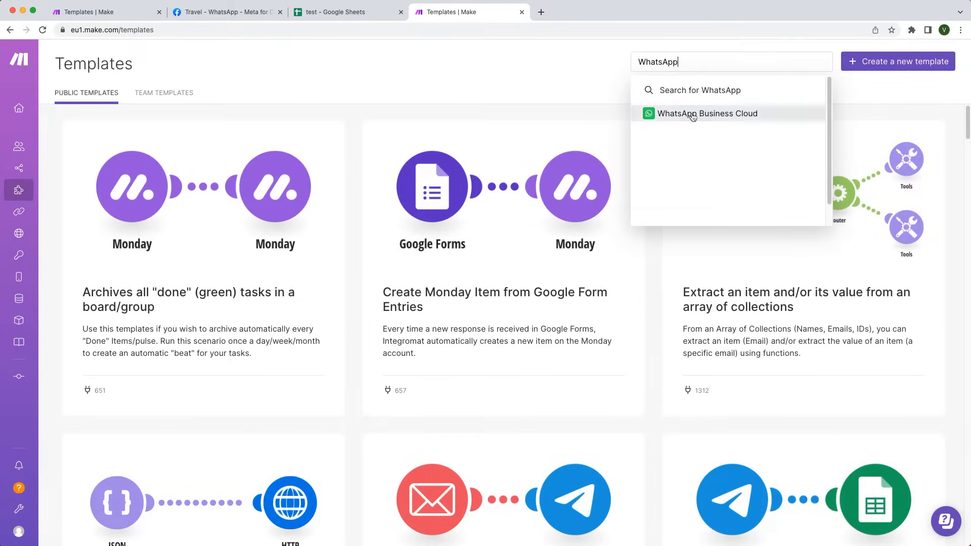
click(707, 113)
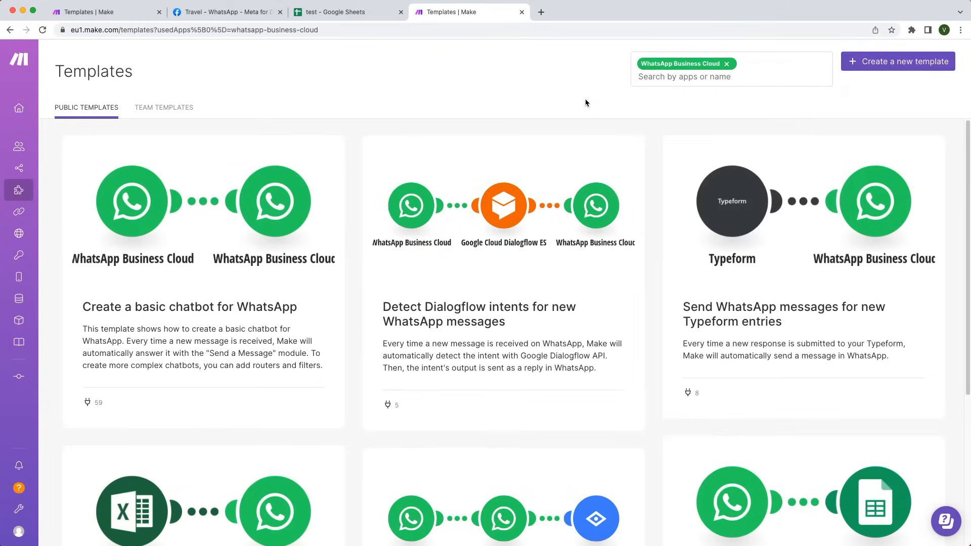
- Scroll through the WhatsApp Business Cloud template results toward the Google Sheets template
scroll(down, 3)
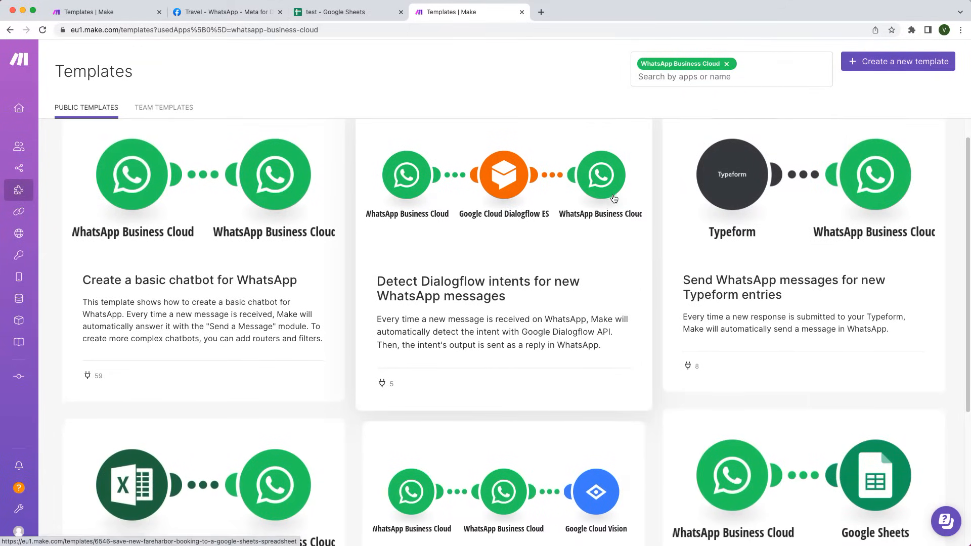
scroll(down, 3)
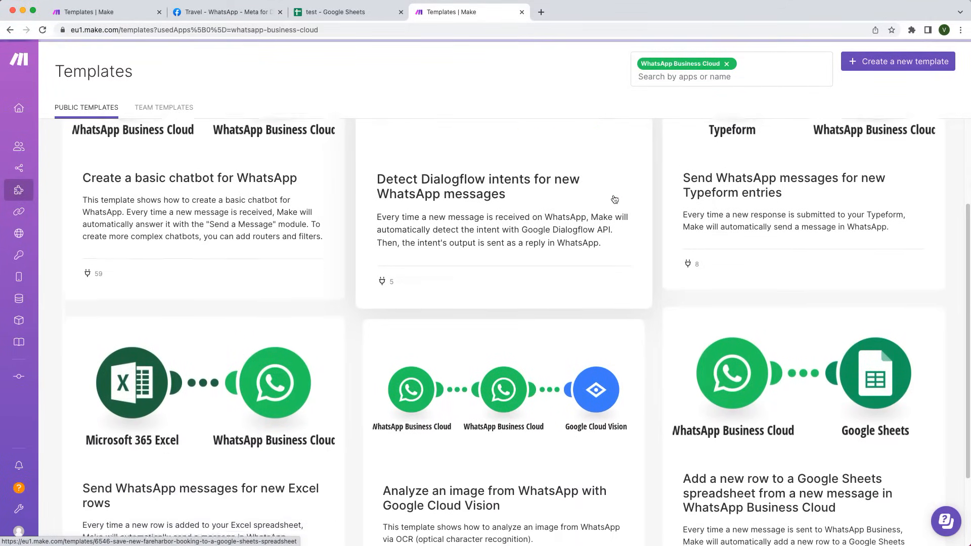
scroll(down, 3)
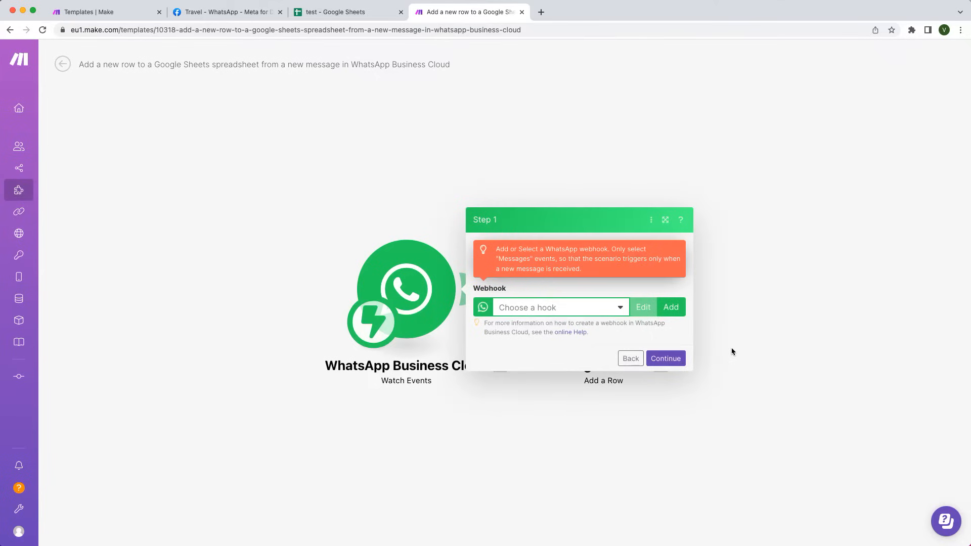
mouse_move(679, 317)
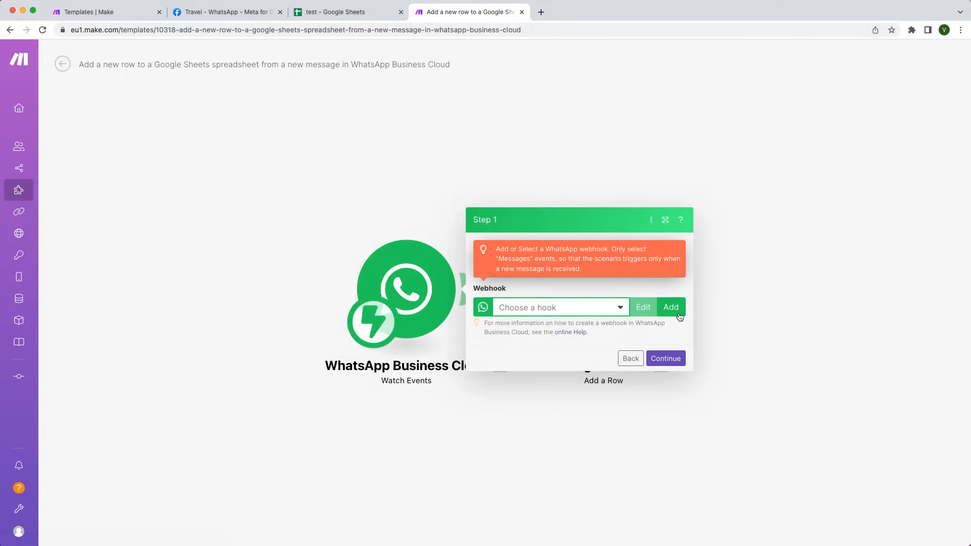
- Start adding a new WhatsApp webhook and read its online help article in a new tab
click(671, 307)
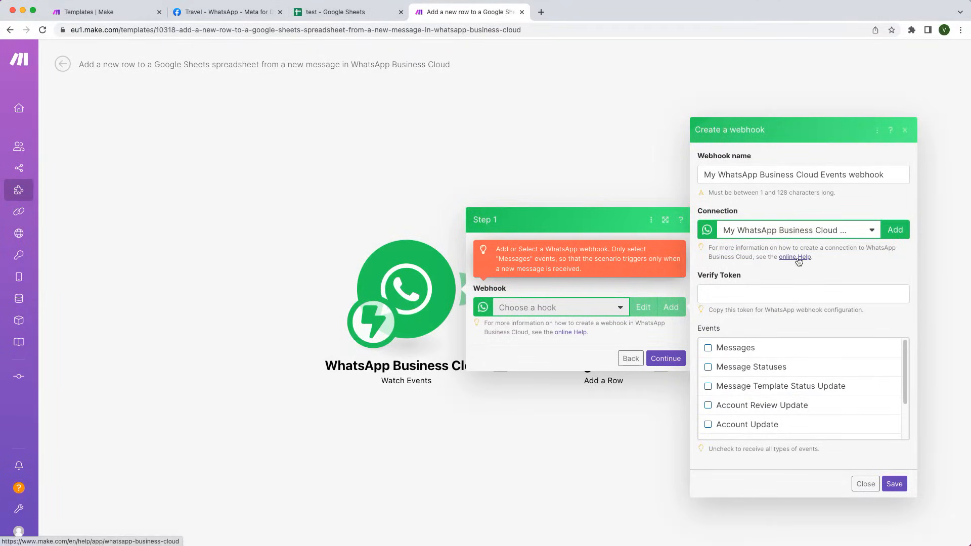
click(797, 257)
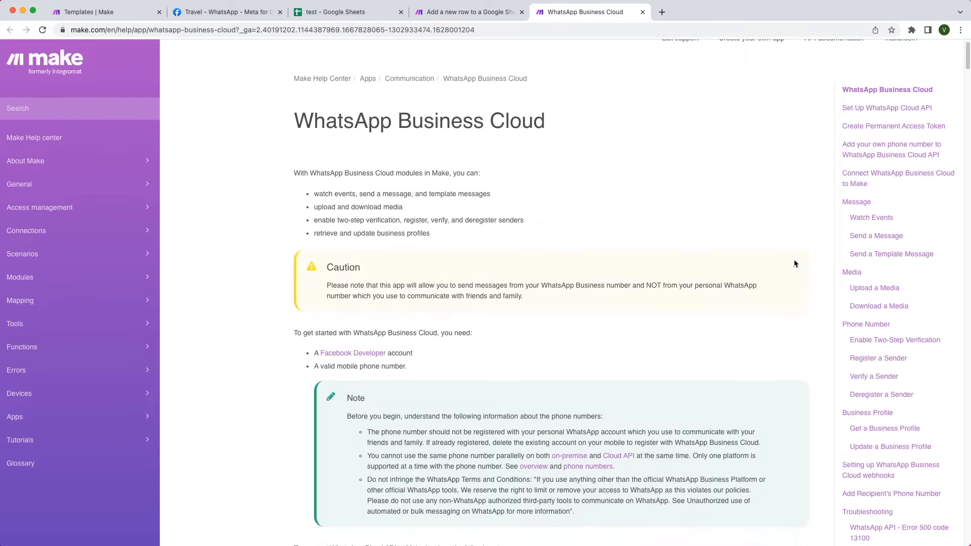
scroll(down, 3)
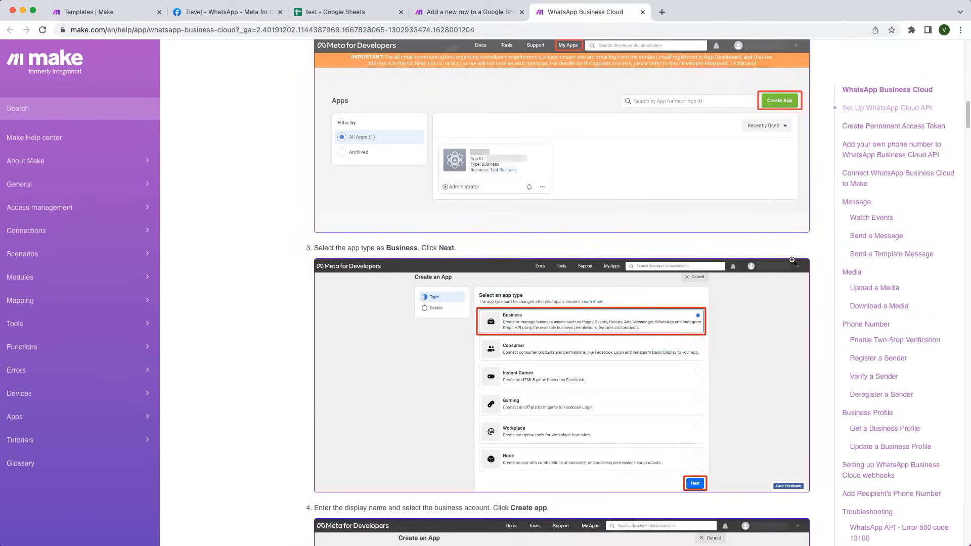
click(469, 11)
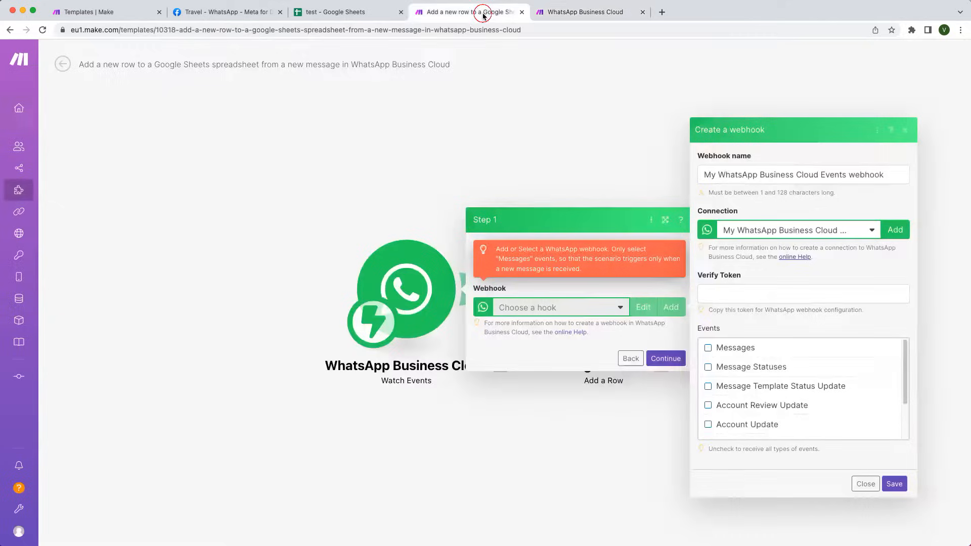
click(802, 293)
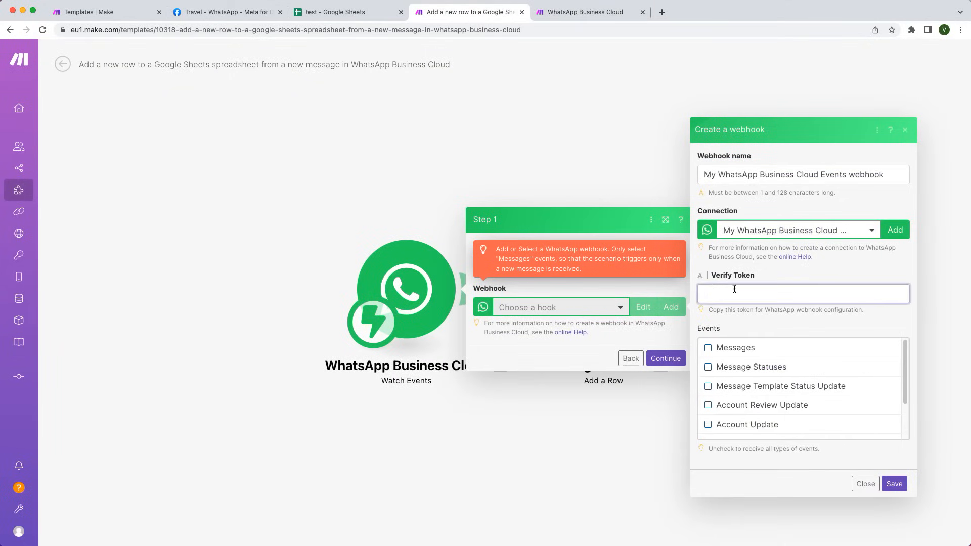
text(test)
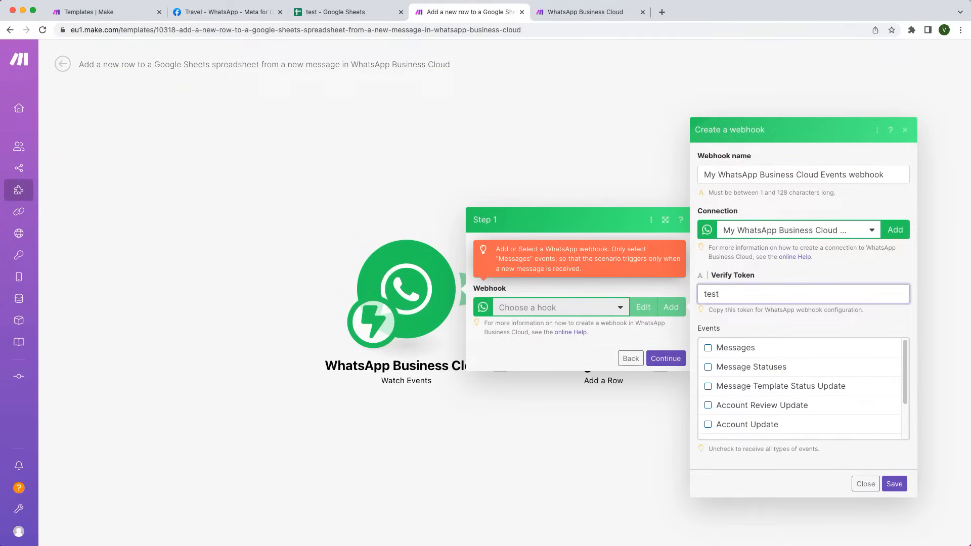
click(708, 347)
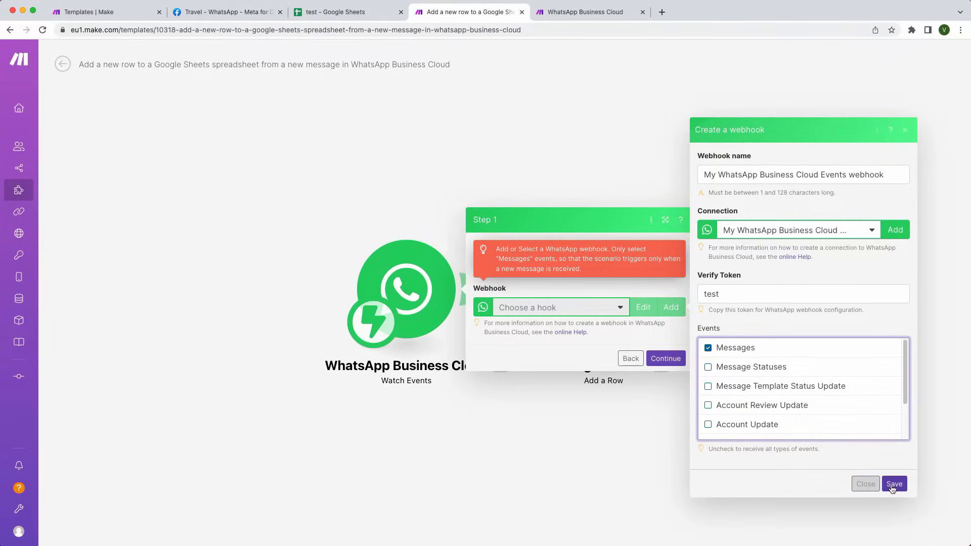
click(893, 483)
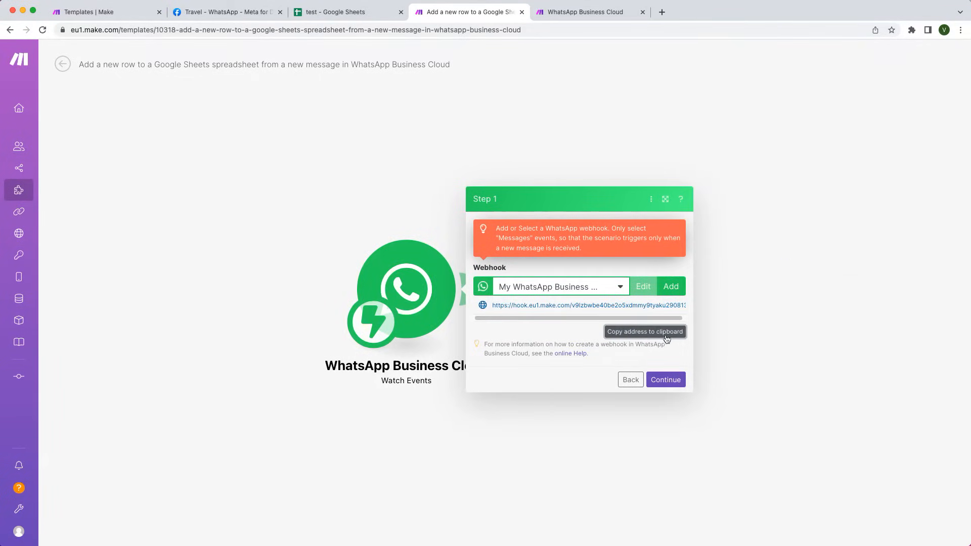
click(665, 379)
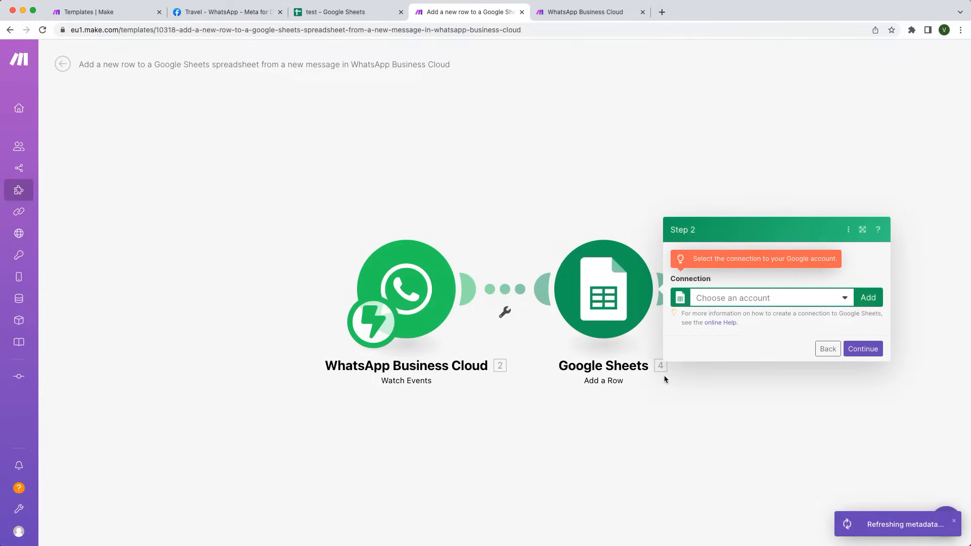
click(226, 12)
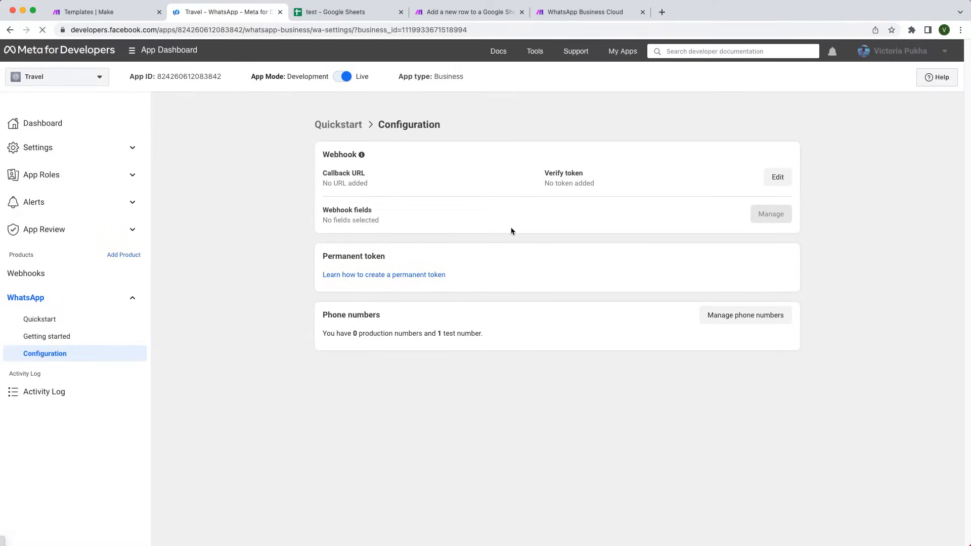
click(778, 177)
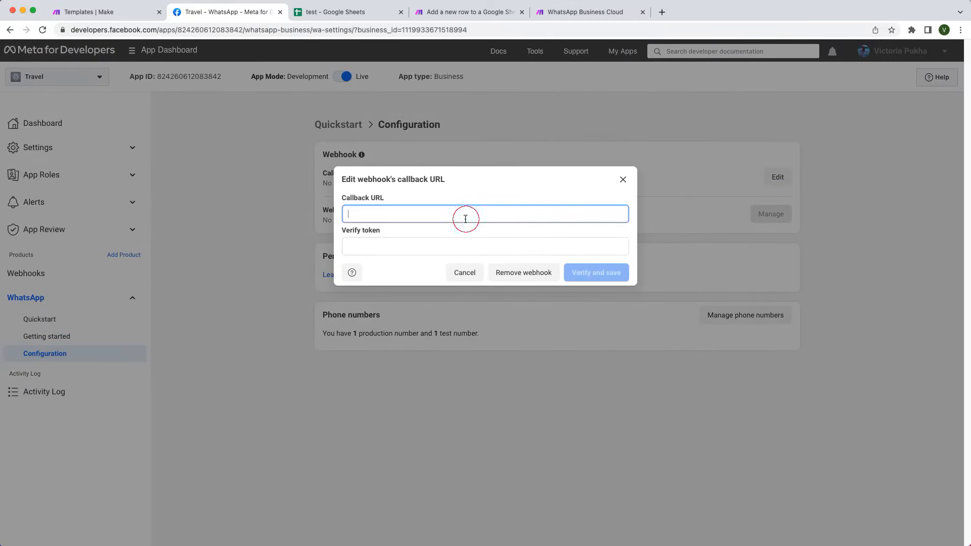
text(test)
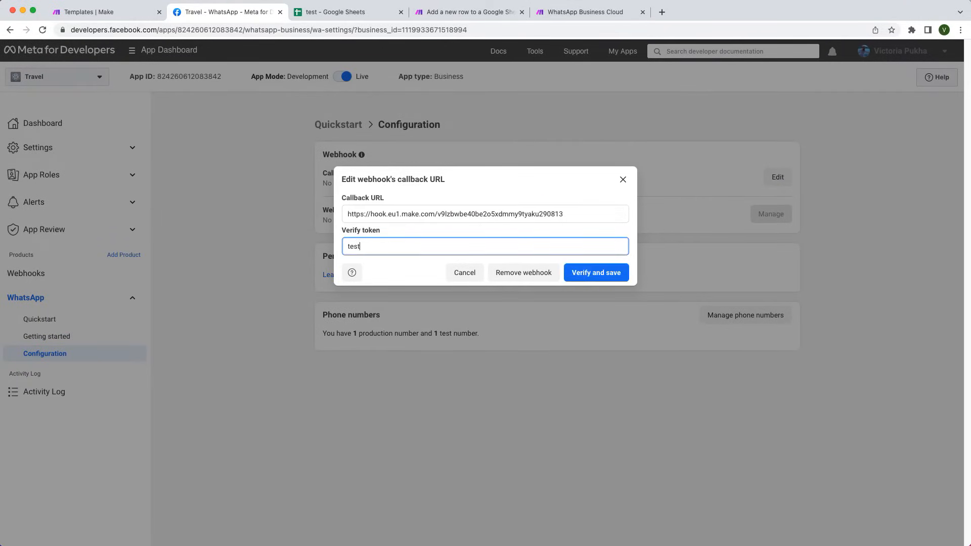
click(595, 273)
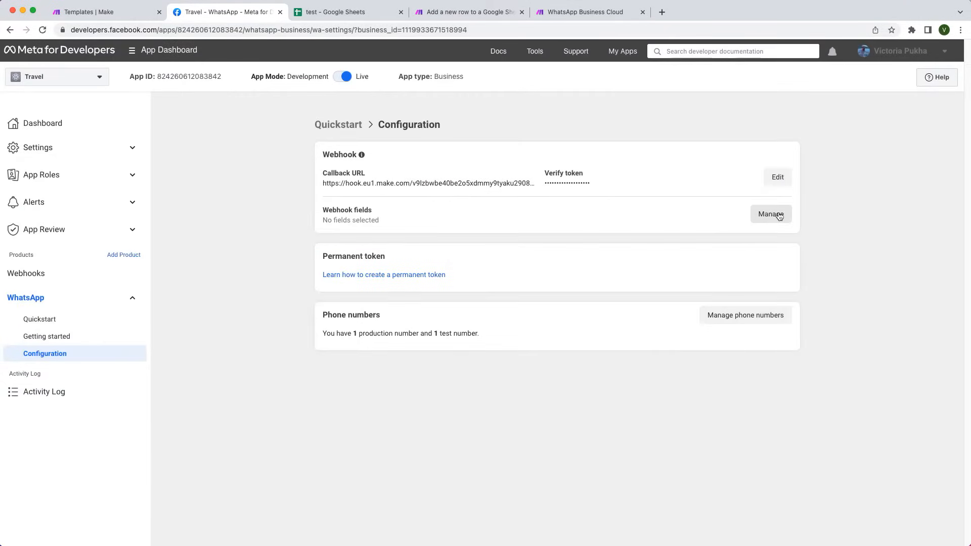
- Subscribe the Meta webhook to the messages field and return to the Make template tab
click(770, 213)
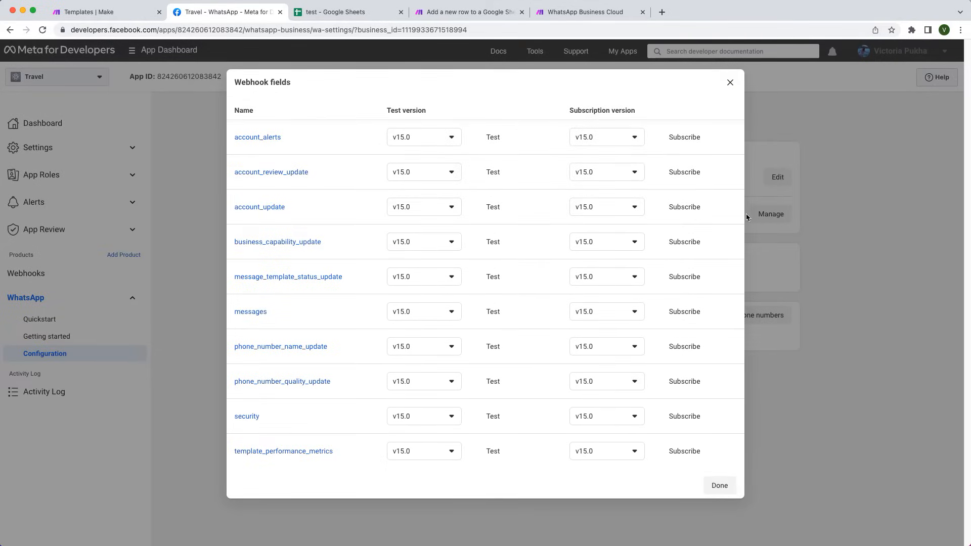
click(684, 311)
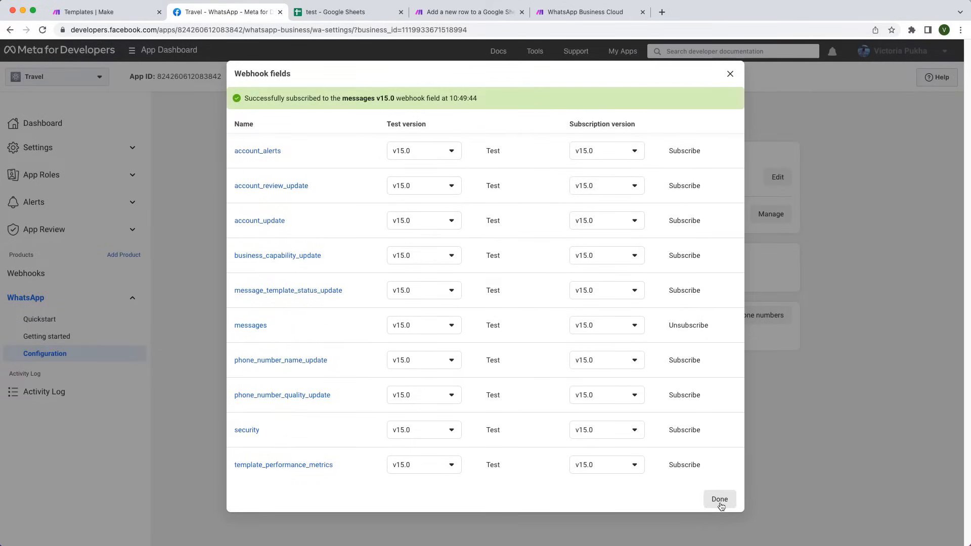
click(719, 499)
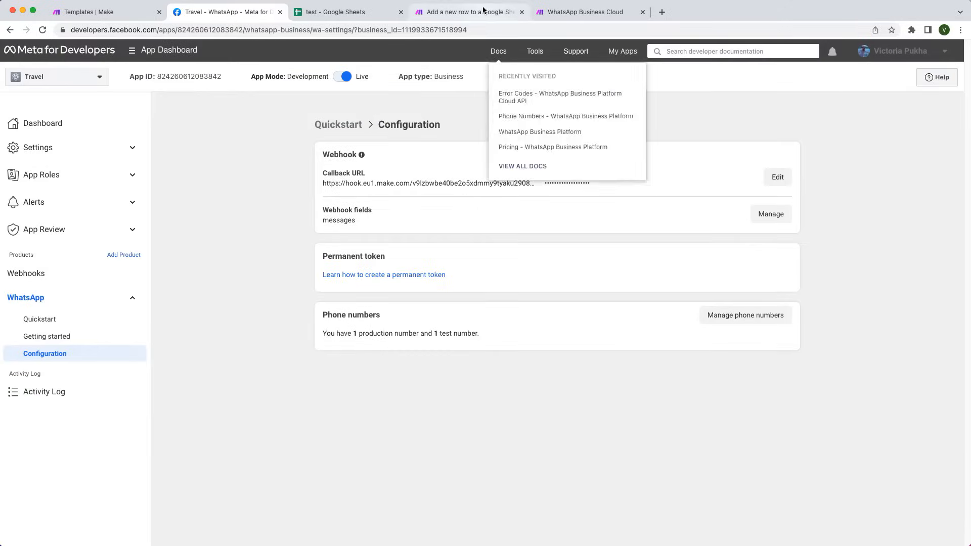
click(469, 12)
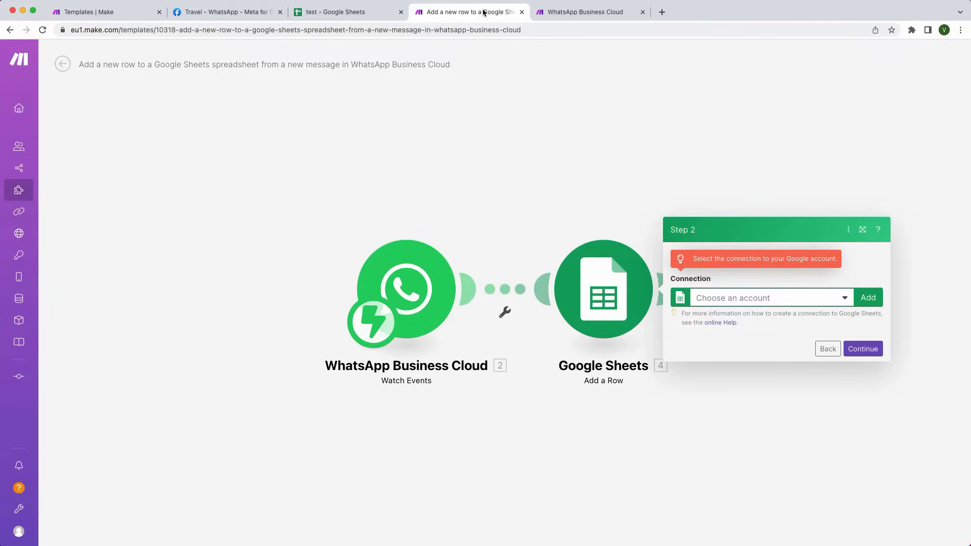
- Choose the Google connection and the 'test' spreadsheet for the Google Sheets step
click(768, 298)
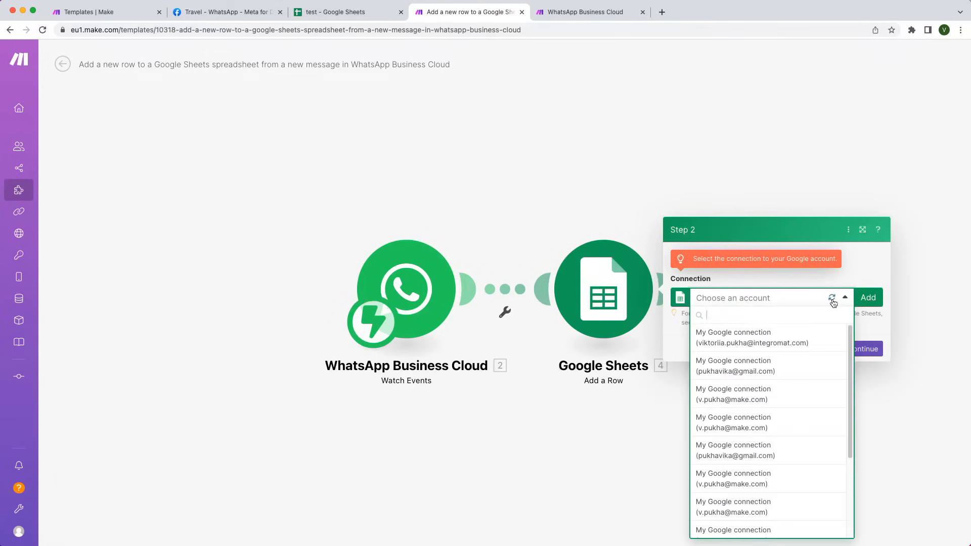
mouse_move(796, 381)
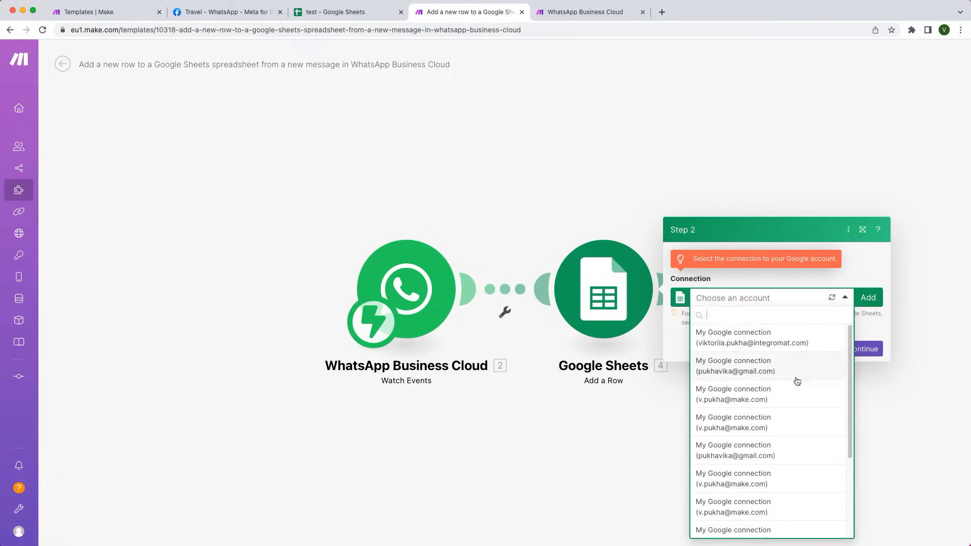
click(733, 423)
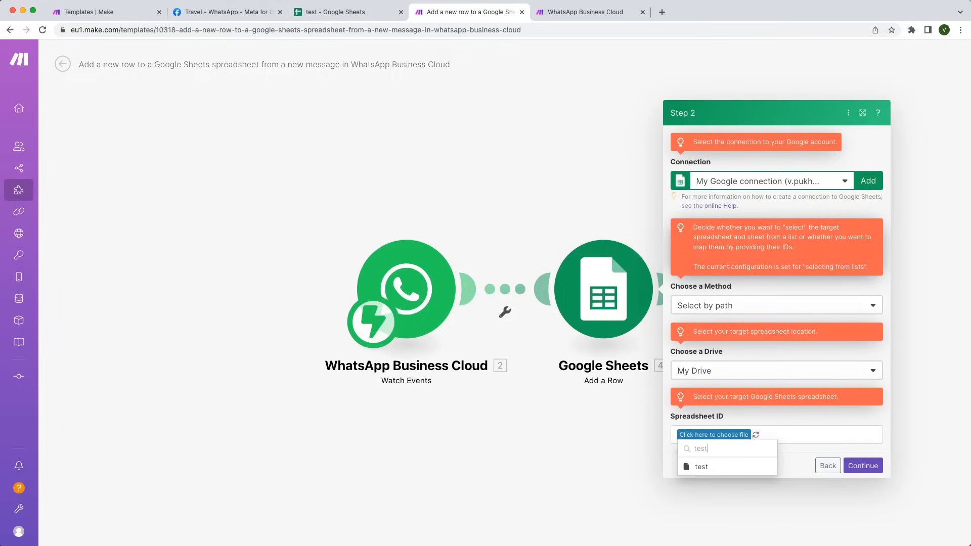
click(700, 466)
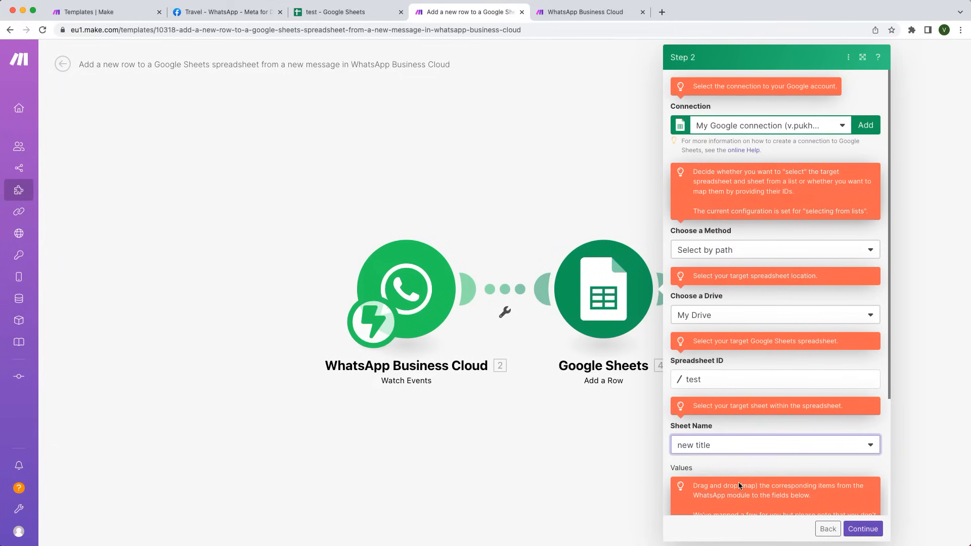
scroll(down, 3)
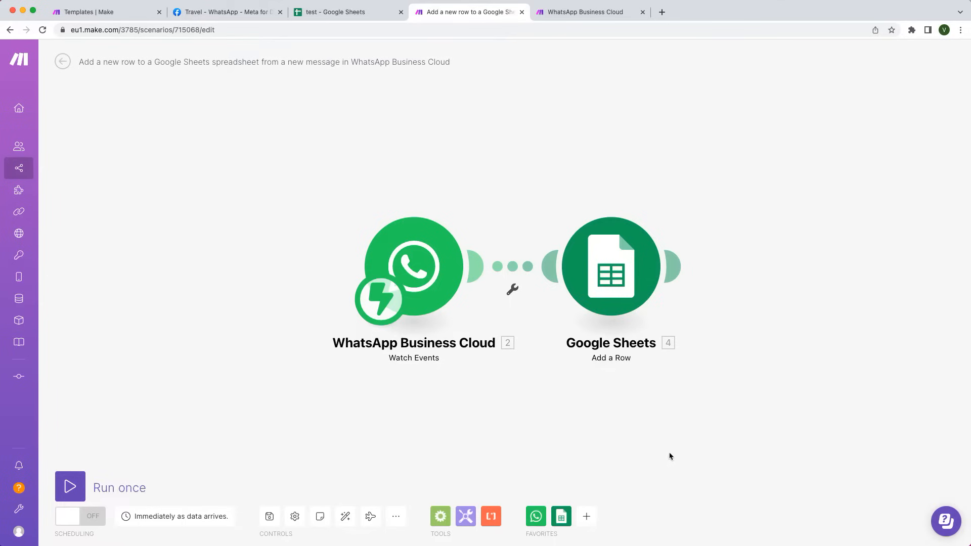
- Map Messages[] > Text > Body into column C of the Add a Row module and confirm
click(610, 267)
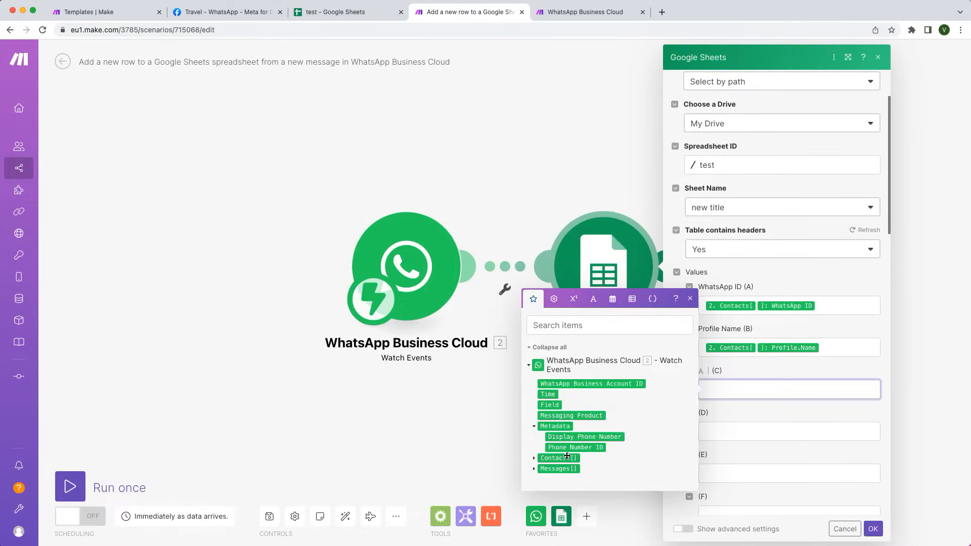
click(534, 359)
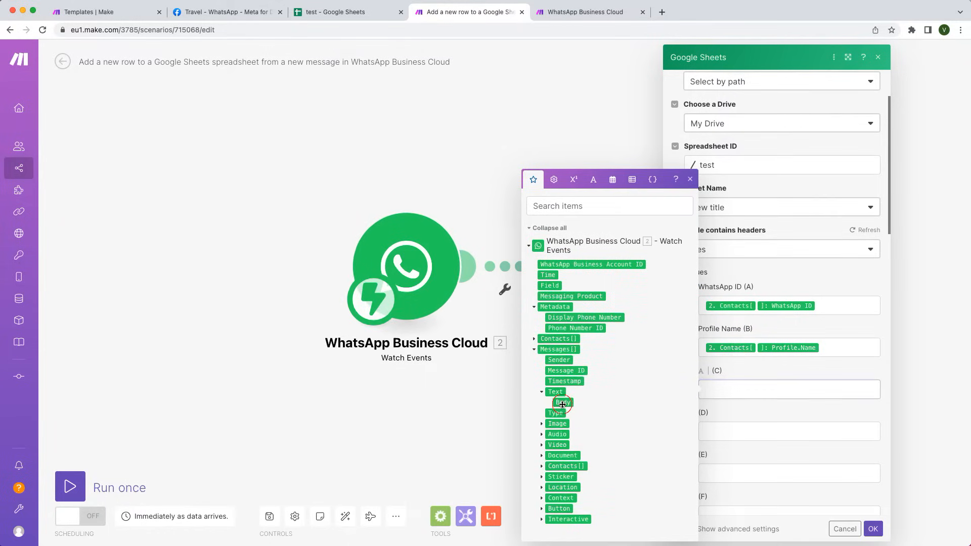
click(561, 403)
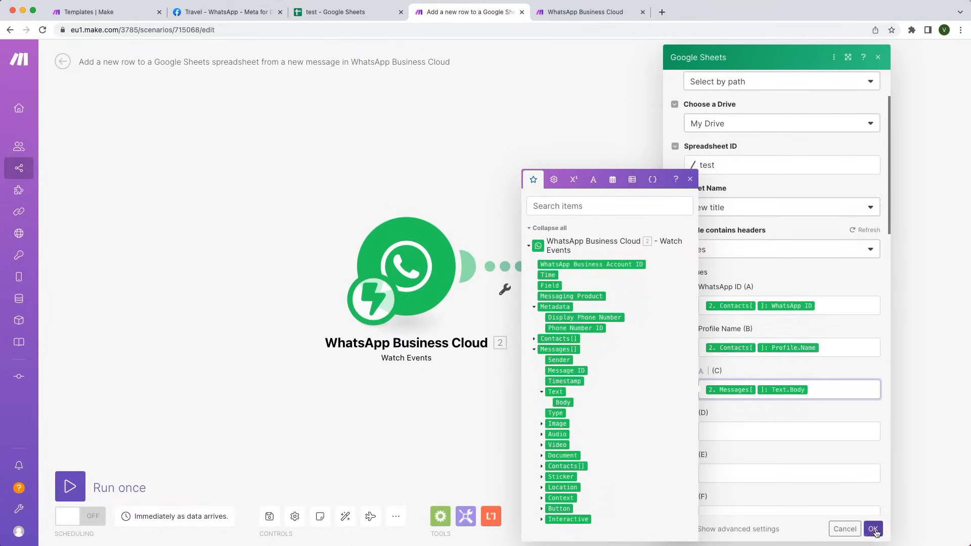
click(872, 528)
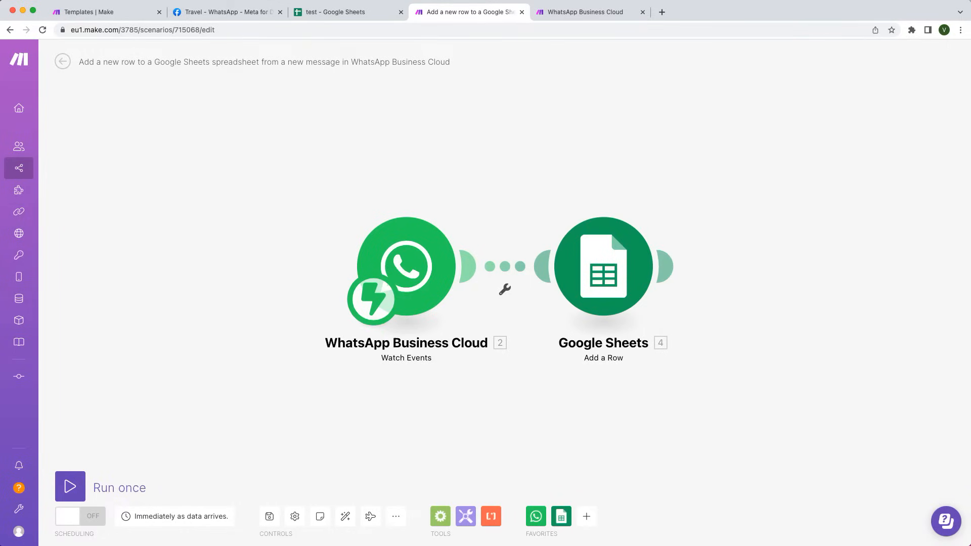
- Run the scenario once, send 'hello' from WhatsApp and inspect the Google Sheets operation output
click(69, 487)
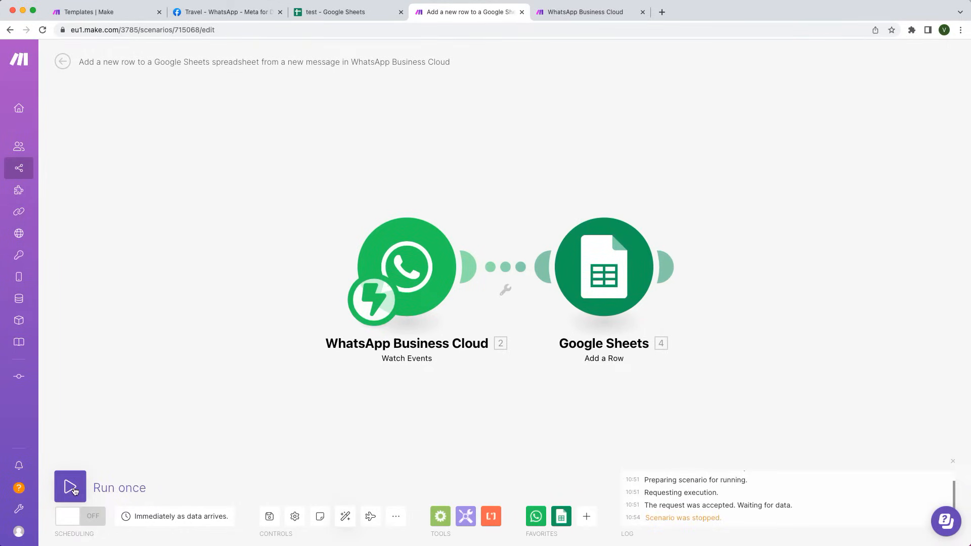
click(69, 488)
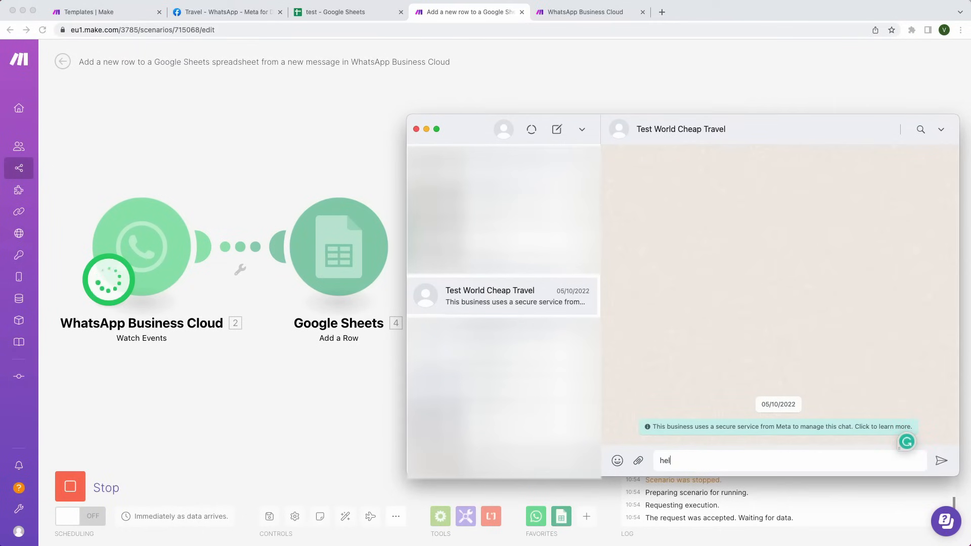
click(940, 461)
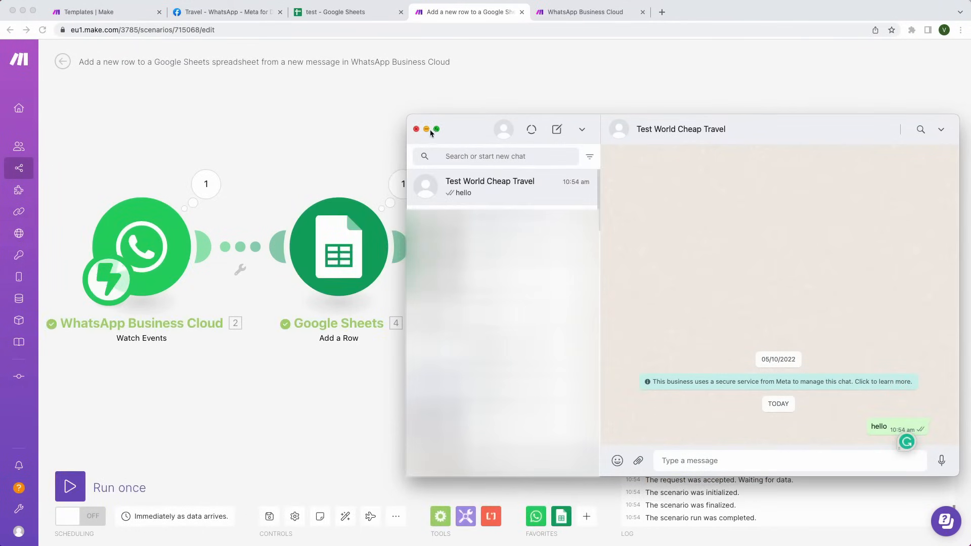
click(403, 184)
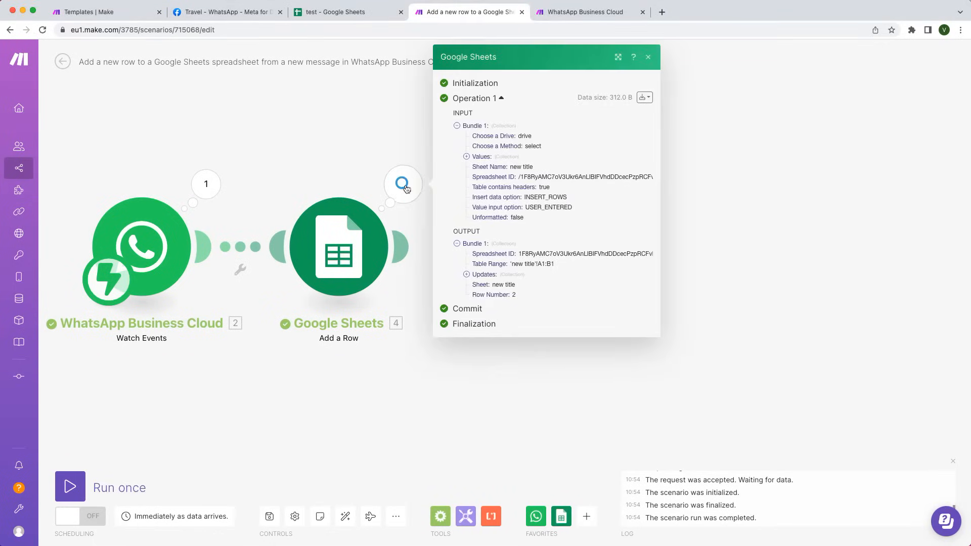
- Verify the new hello row in cell C2 of the test spreadsheet and return to the editor
click(347, 12)
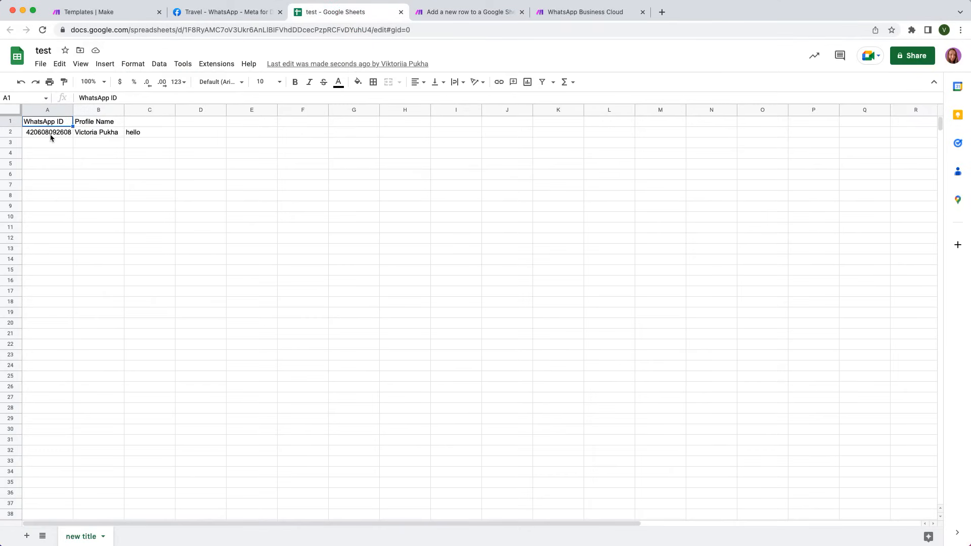
click(148, 131)
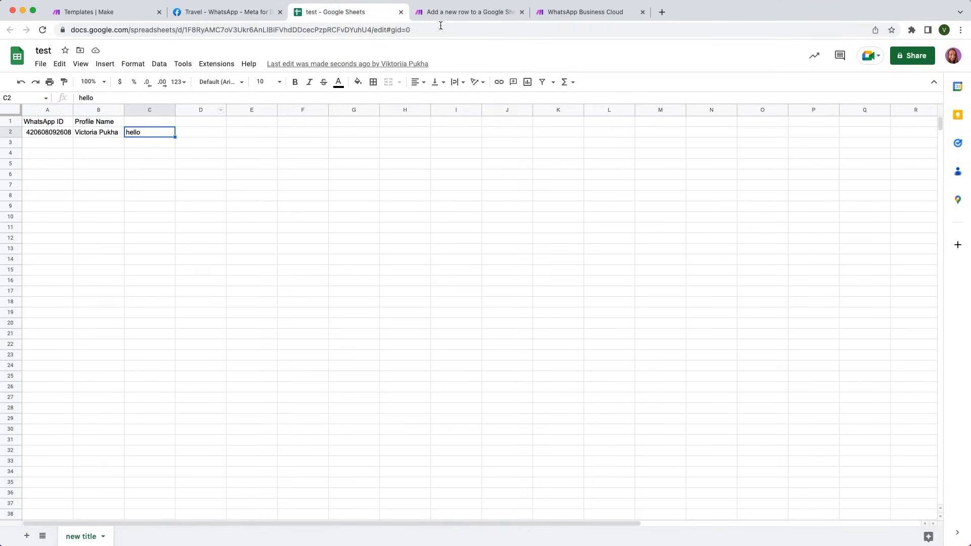
click(468, 12)
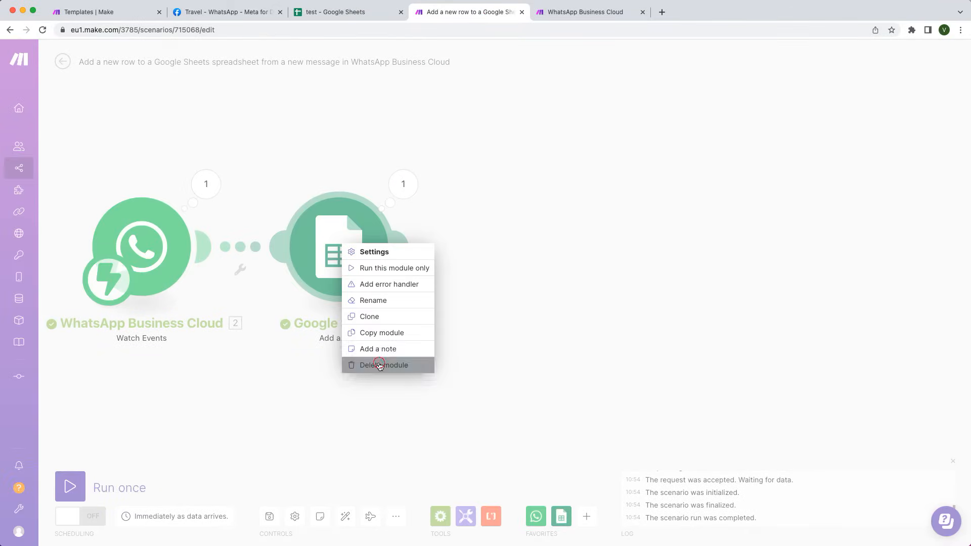
- Delete the Google Sheets module and browse Airtable's actions in the app list
click(384, 364)
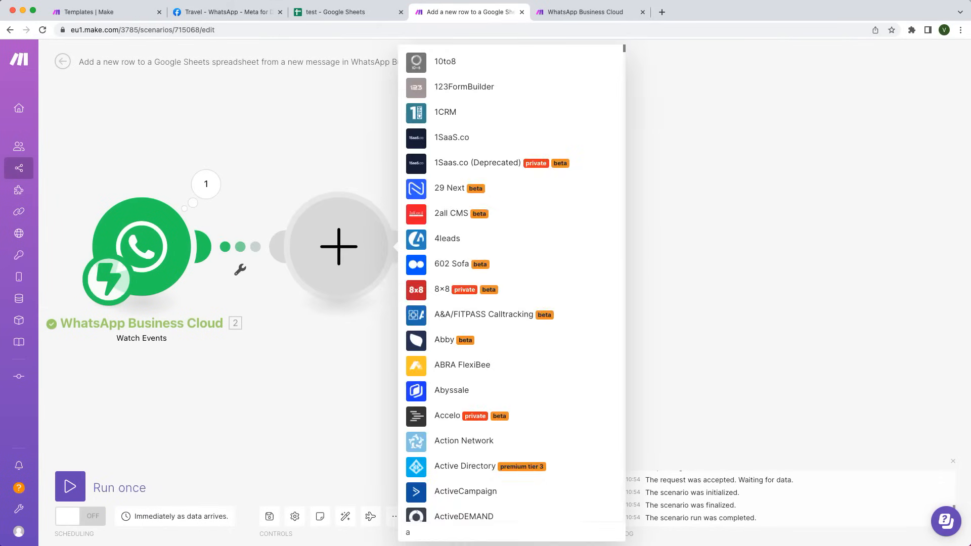
text(irtable)
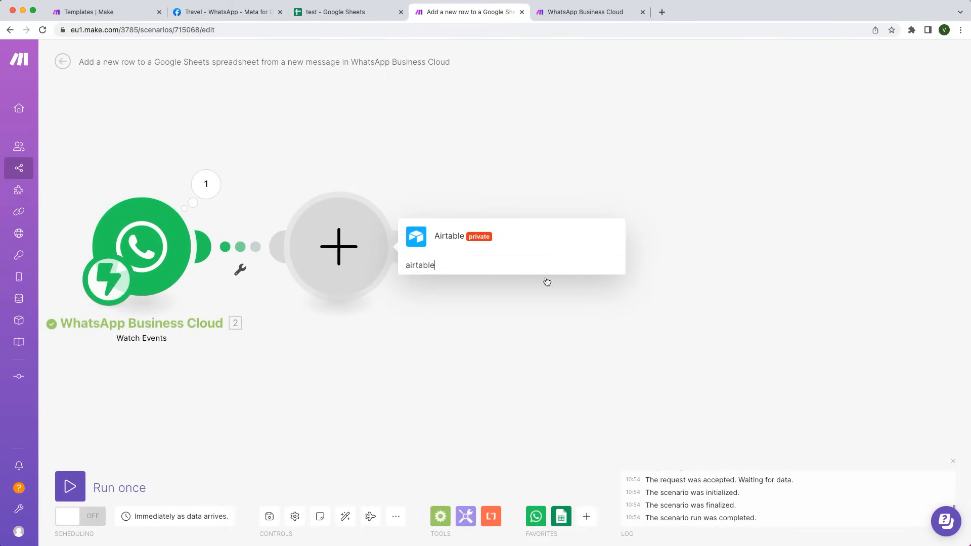
click(461, 236)
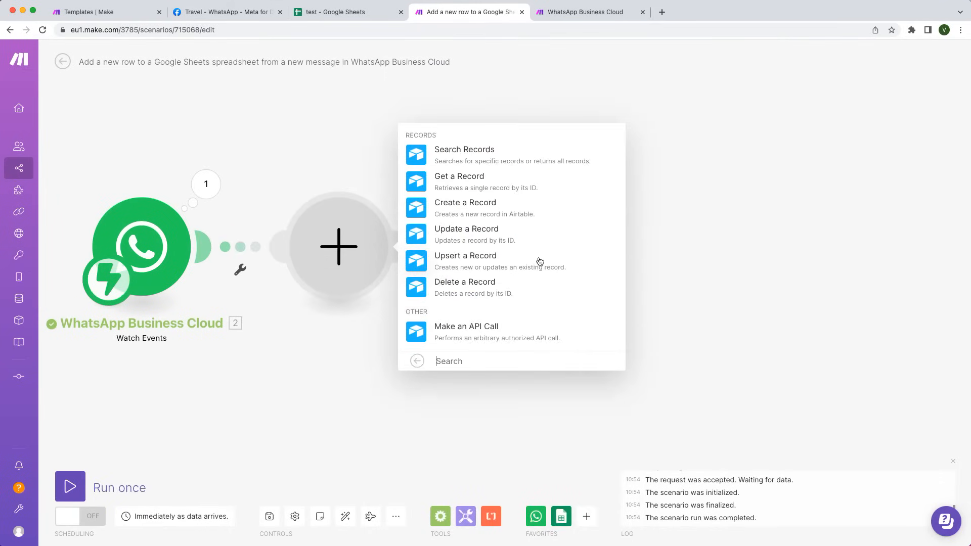
click(465, 202)
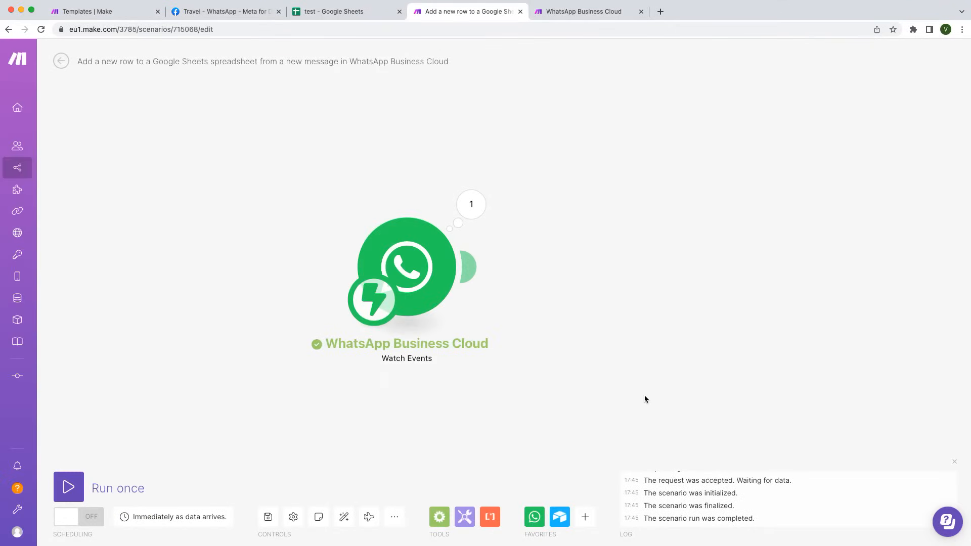
- Add a WhatsApp Business Cloud Send a Message module with the Test Number as sender
click(601, 268)
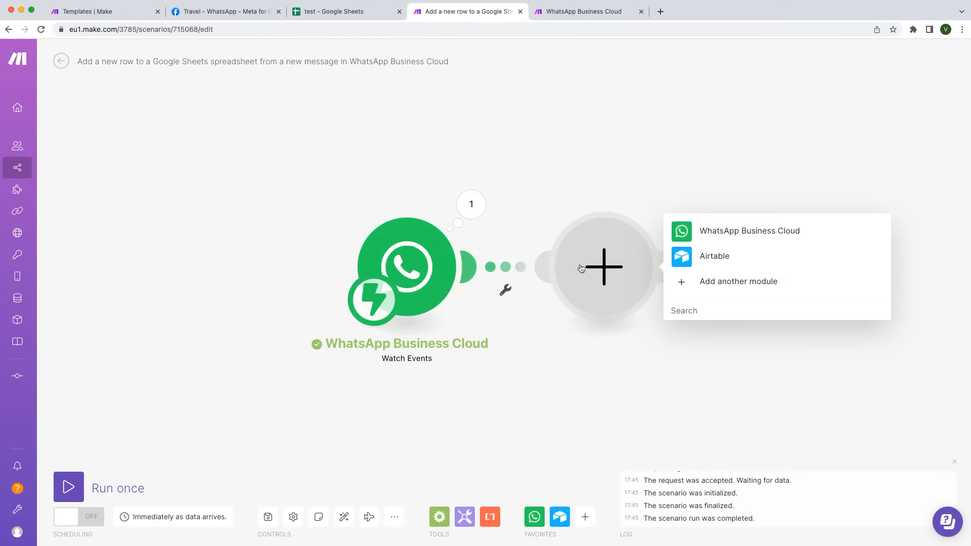
click(748, 231)
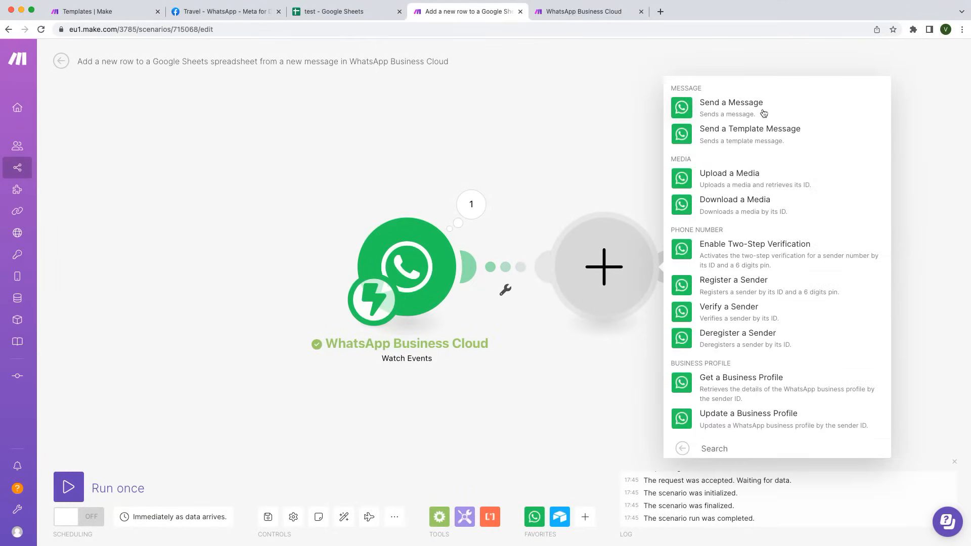
click(731, 102)
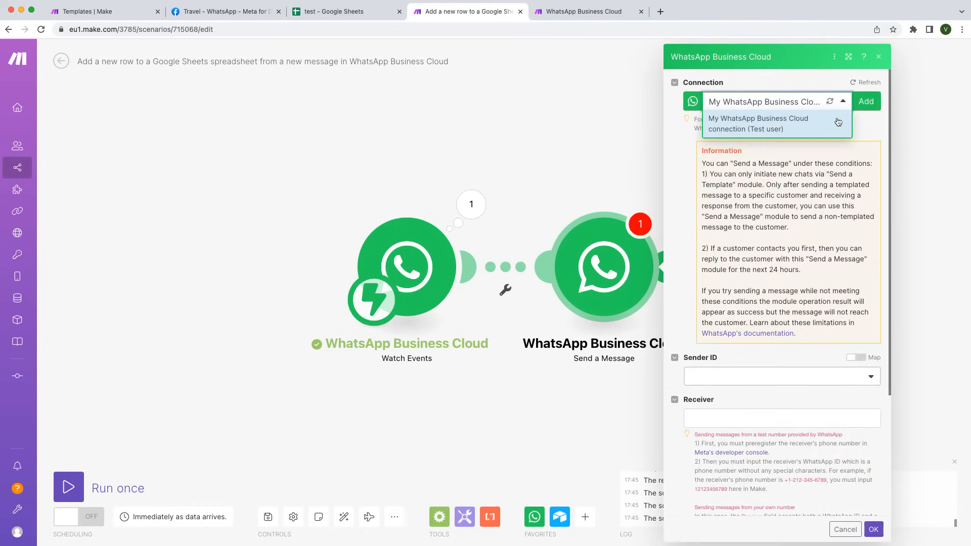
scroll(down, 3)
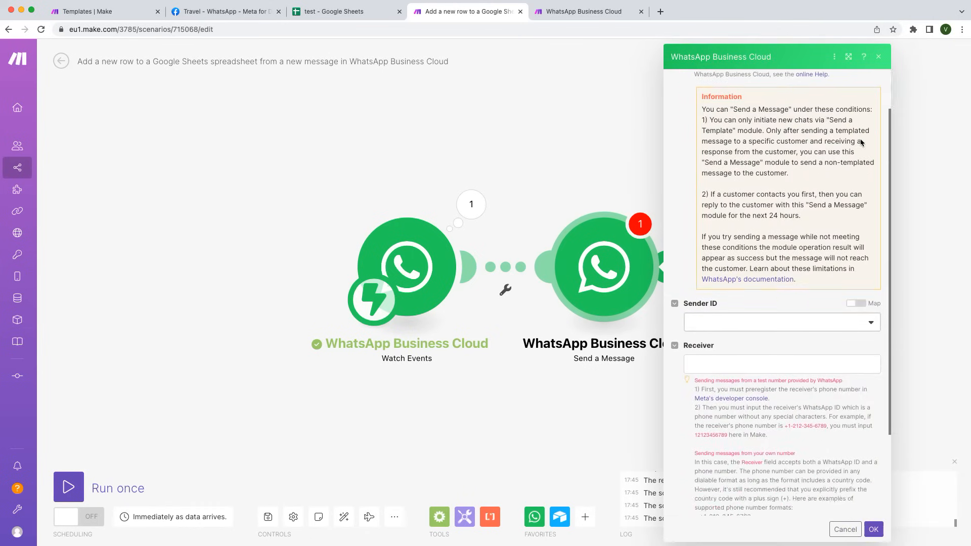
click(780, 322)
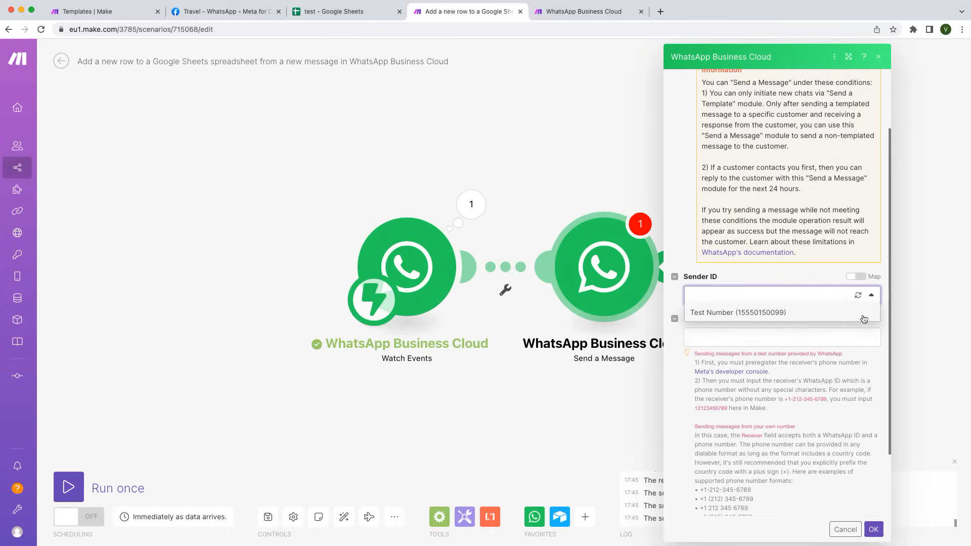
click(738, 312)
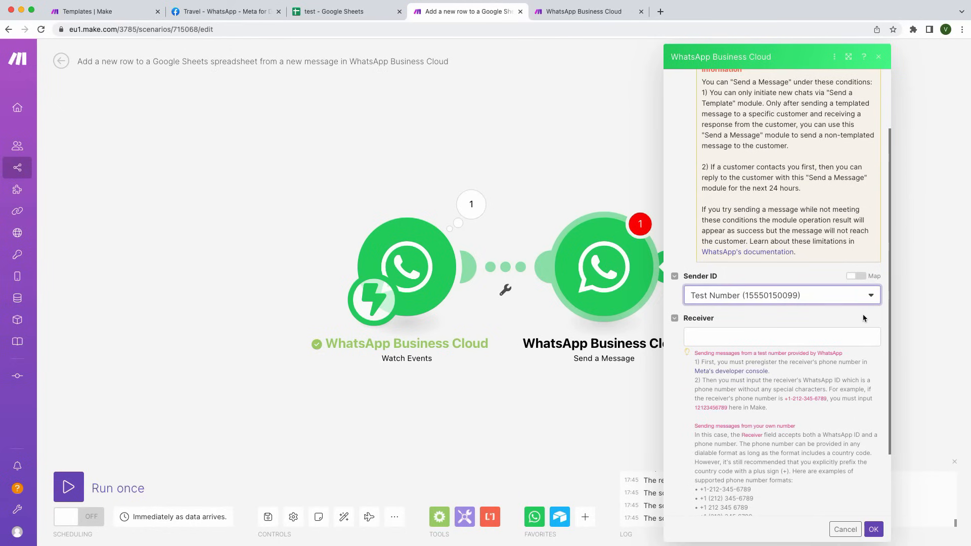
- Map the contact's WhatsApp ID as Receiver and set a Text body 'Welcome' plus the sender's profile name
click(780, 336)
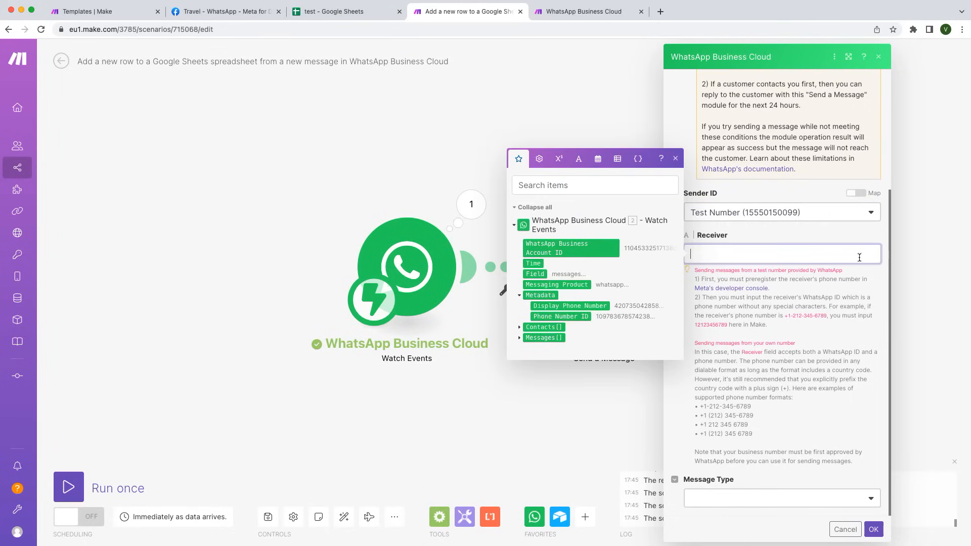
click(520, 327)
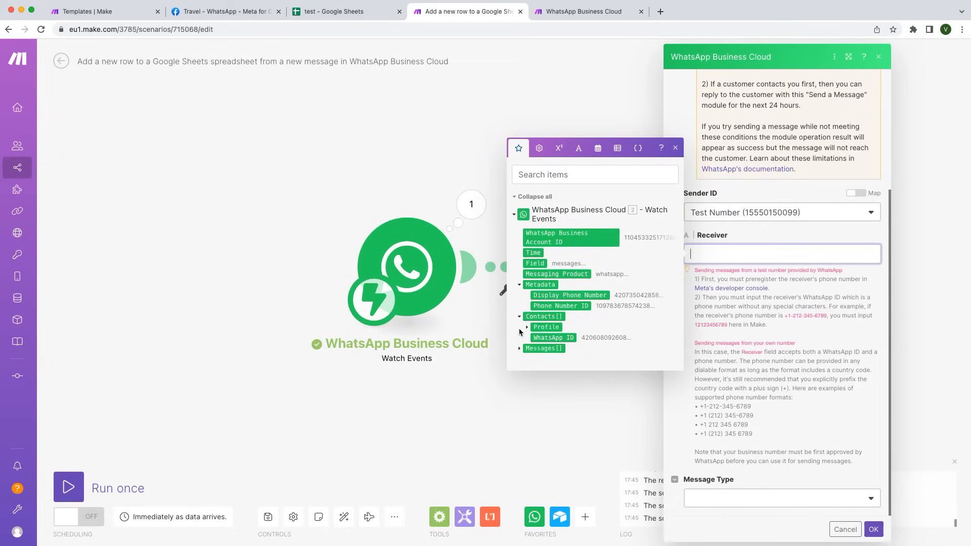
click(552, 337)
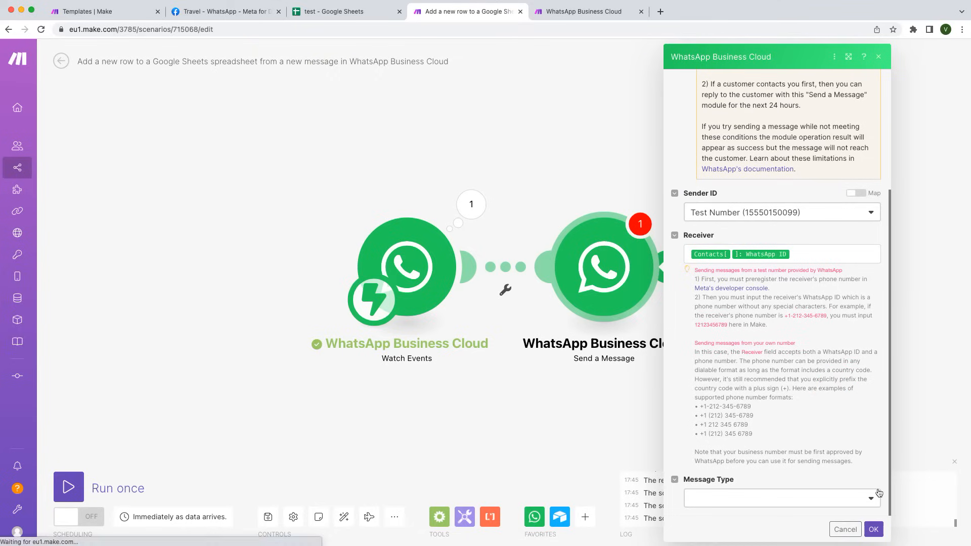
click(781, 499)
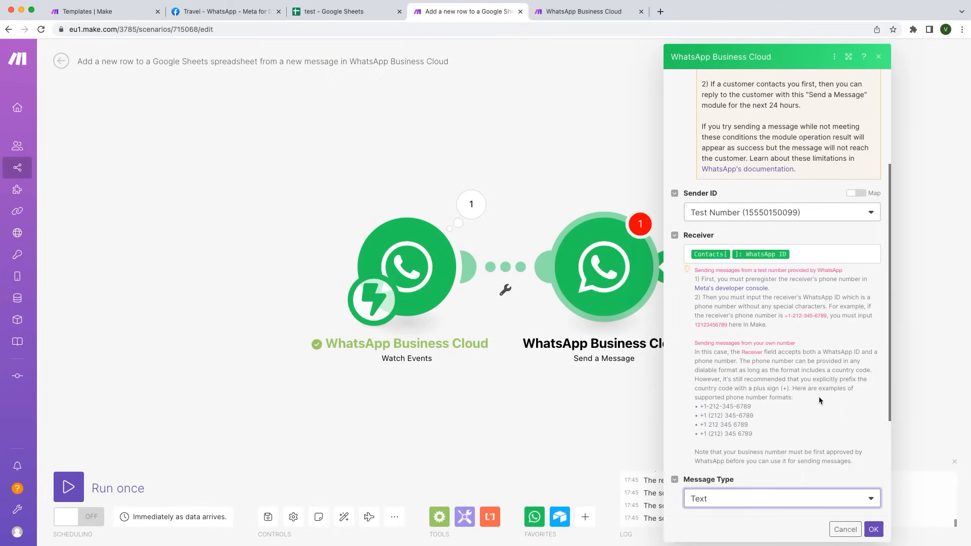
text(Welcome)
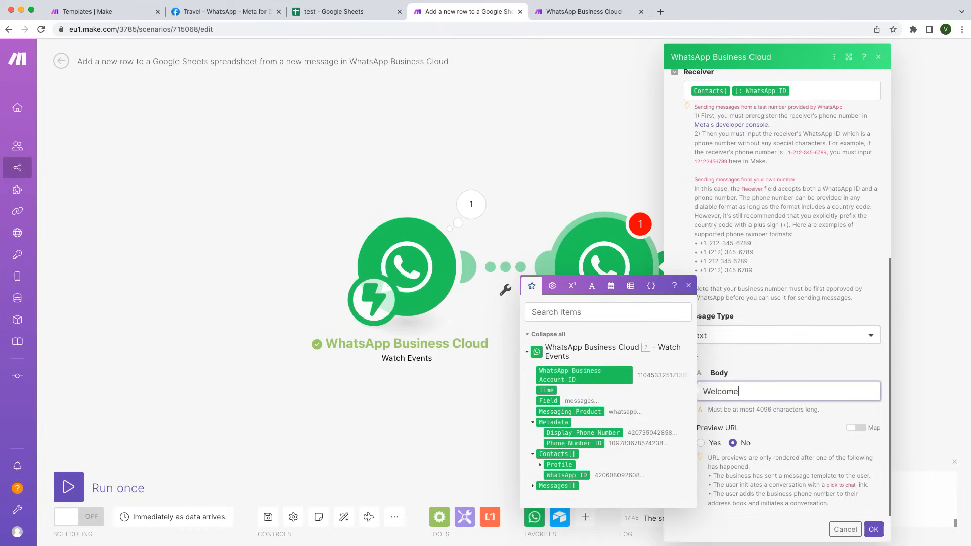
click(540, 464)
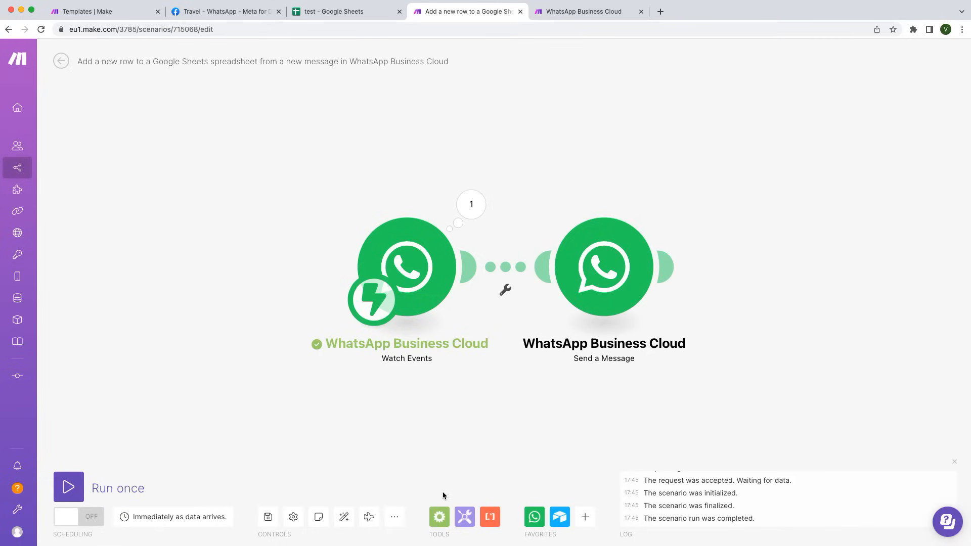
- Run the scenario once and confirm the Welcome reply arrives after sending hello from WhatsApp
click(67, 488)
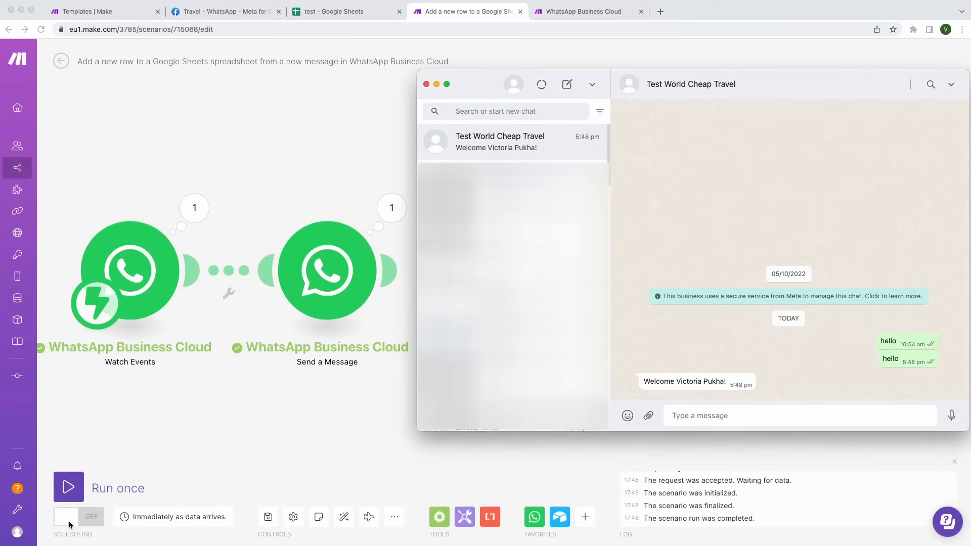
click(66, 517)
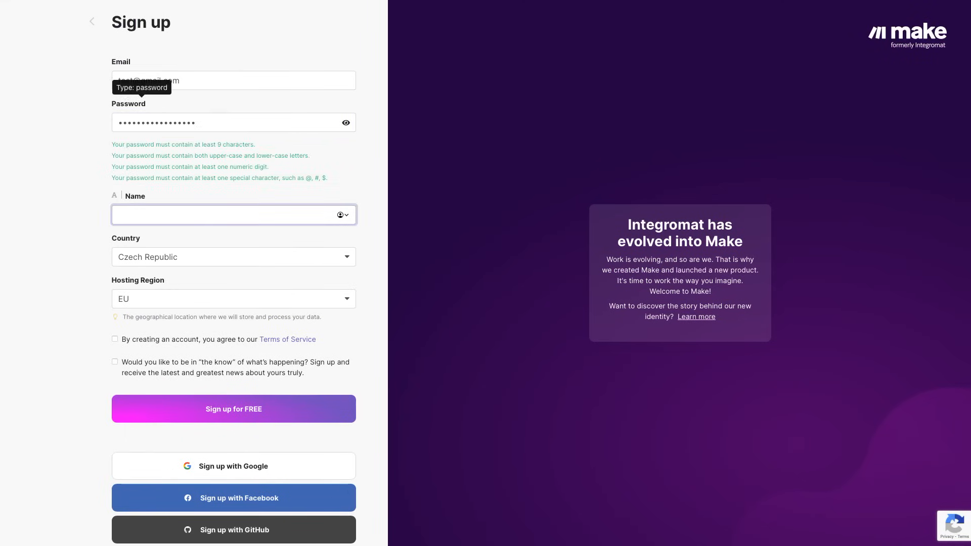
- Submit the Sign up form to create the new Make account
click(234, 408)
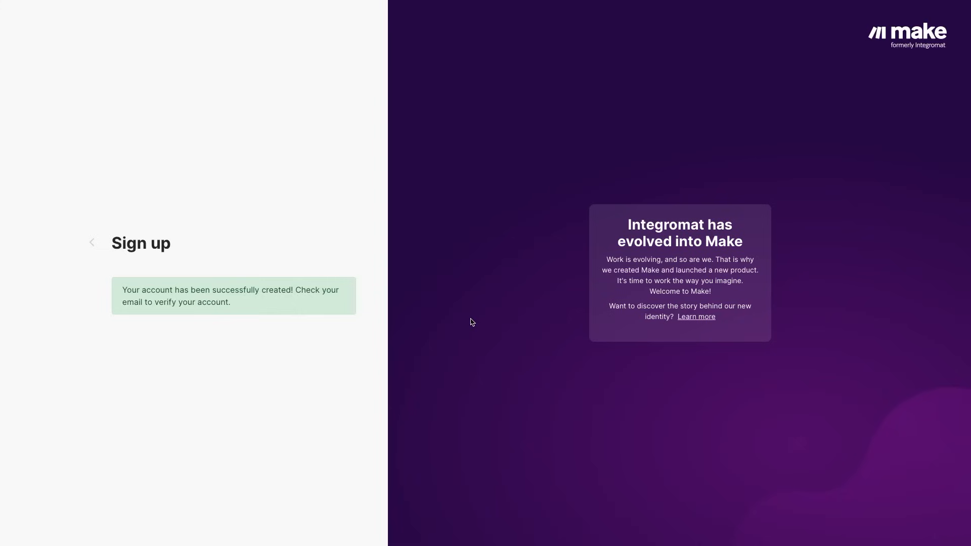